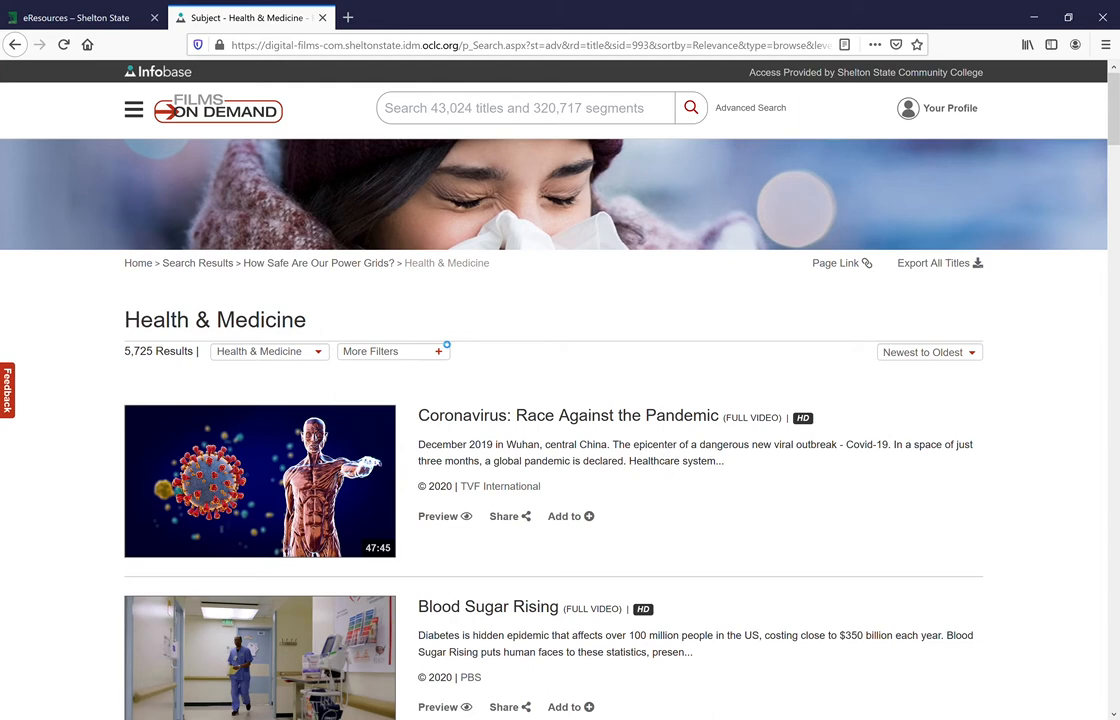
{"action": "mouse_move", "coordinate": [569, 415]}
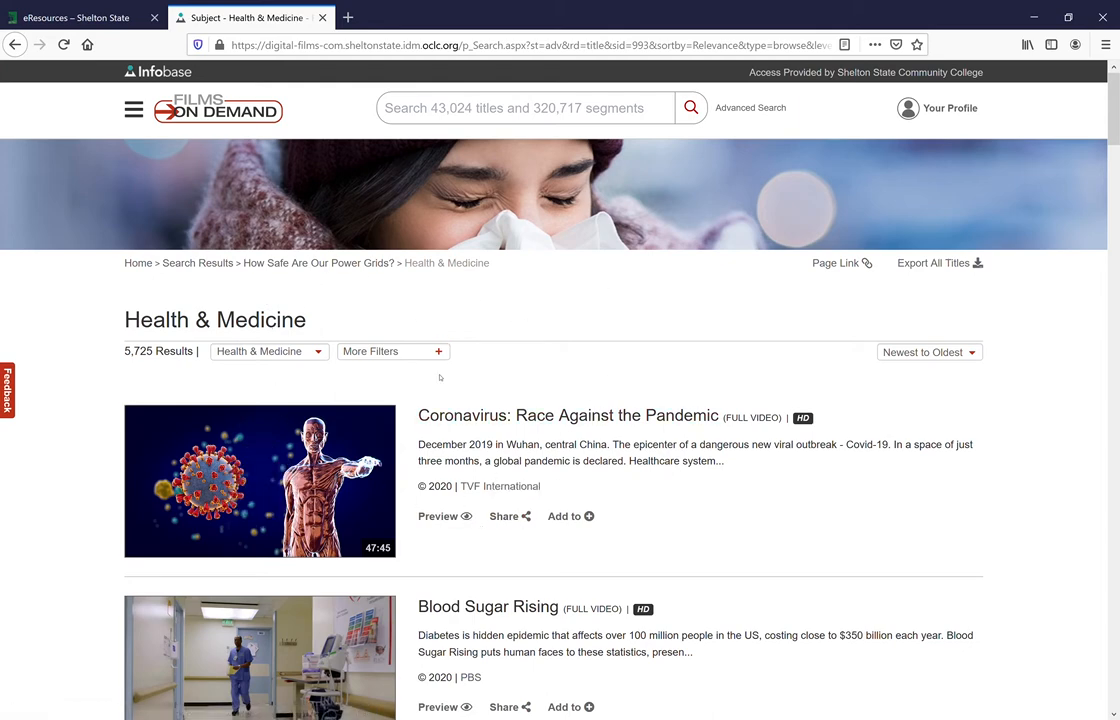
{"action": "mouse_move", "coordinate": [647, 387]}
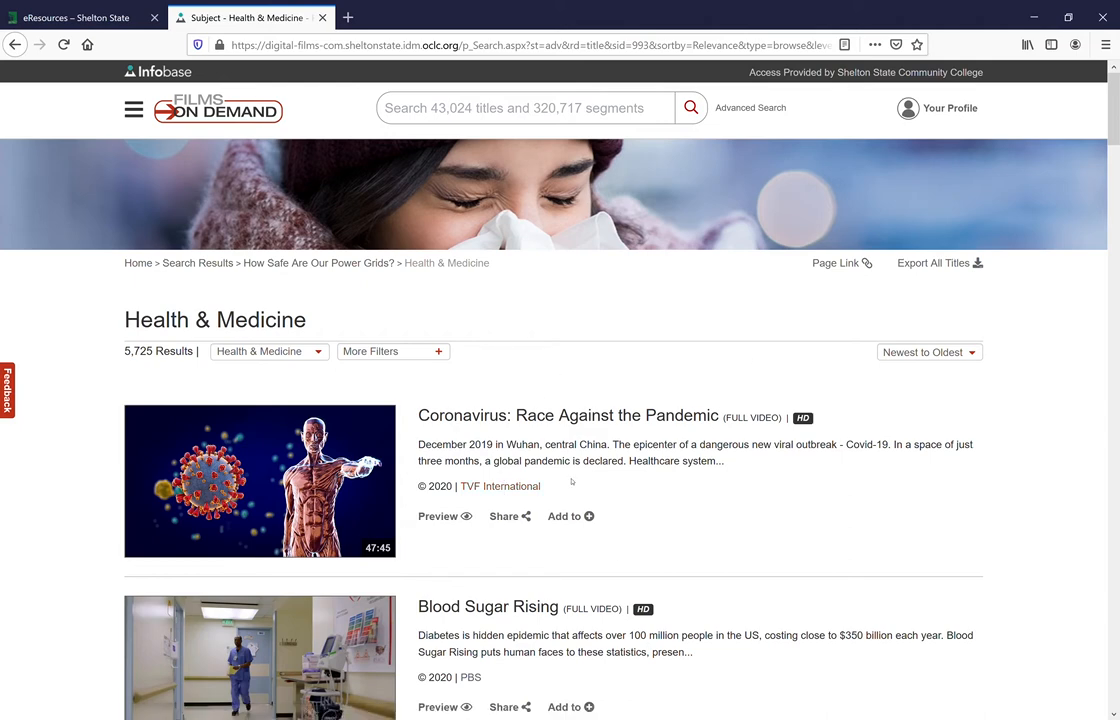
Run a Films On Demand search for 'global warming', returning 2,642 results
{"action": "left_click", "coordinate": [520, 108]}
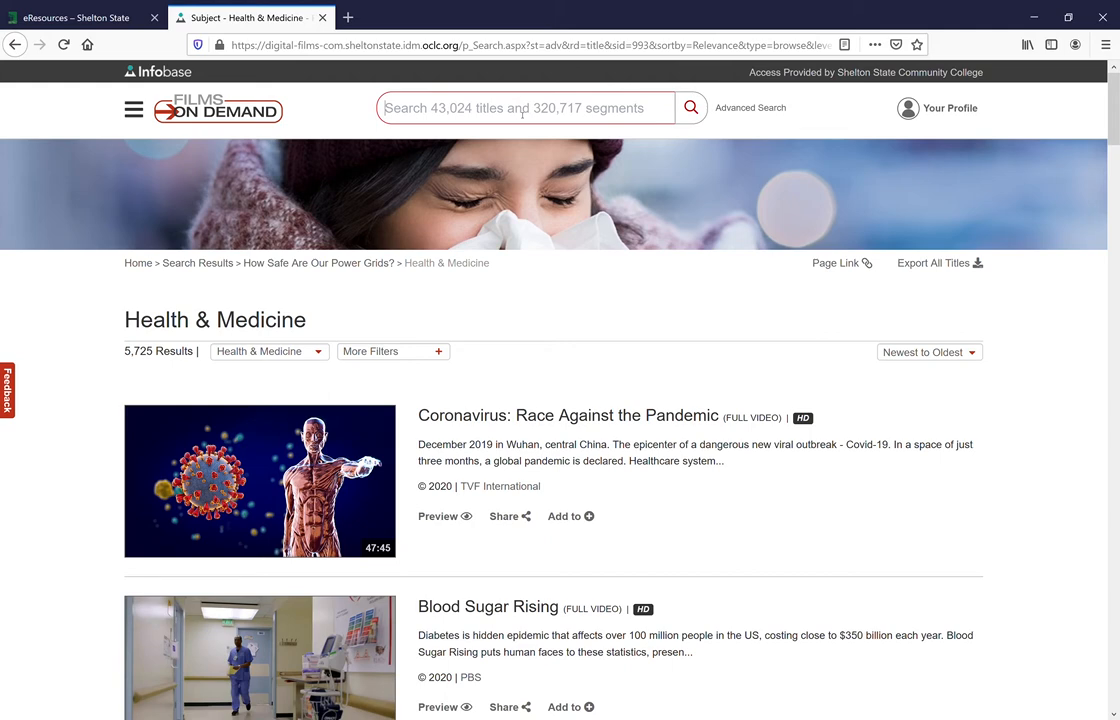
{"action": "type", "text": "global warming"}
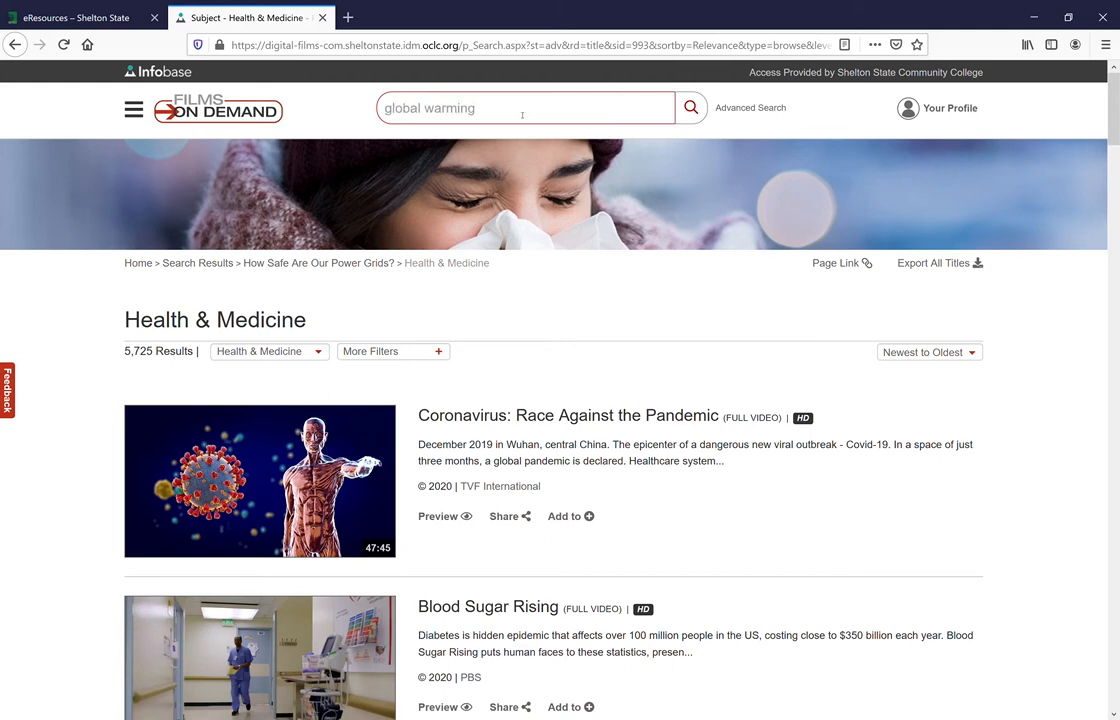
{"action": "left_click", "coordinate": [690, 108]}
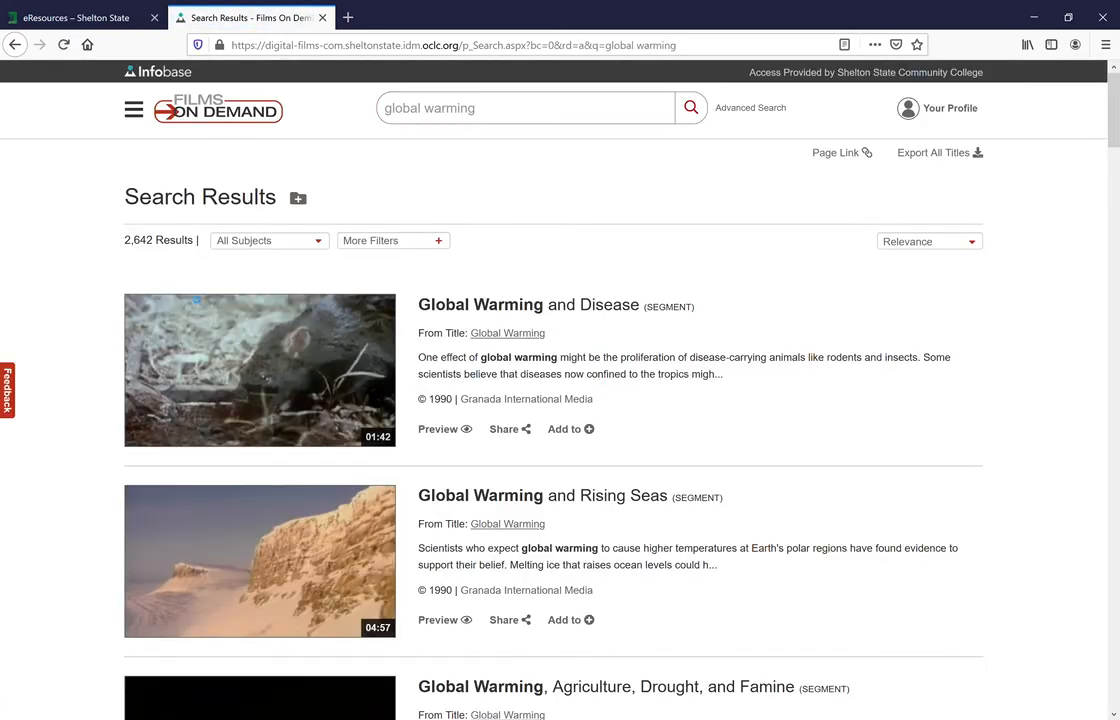
{"action": "mouse_move", "coordinate": [165, 250]}
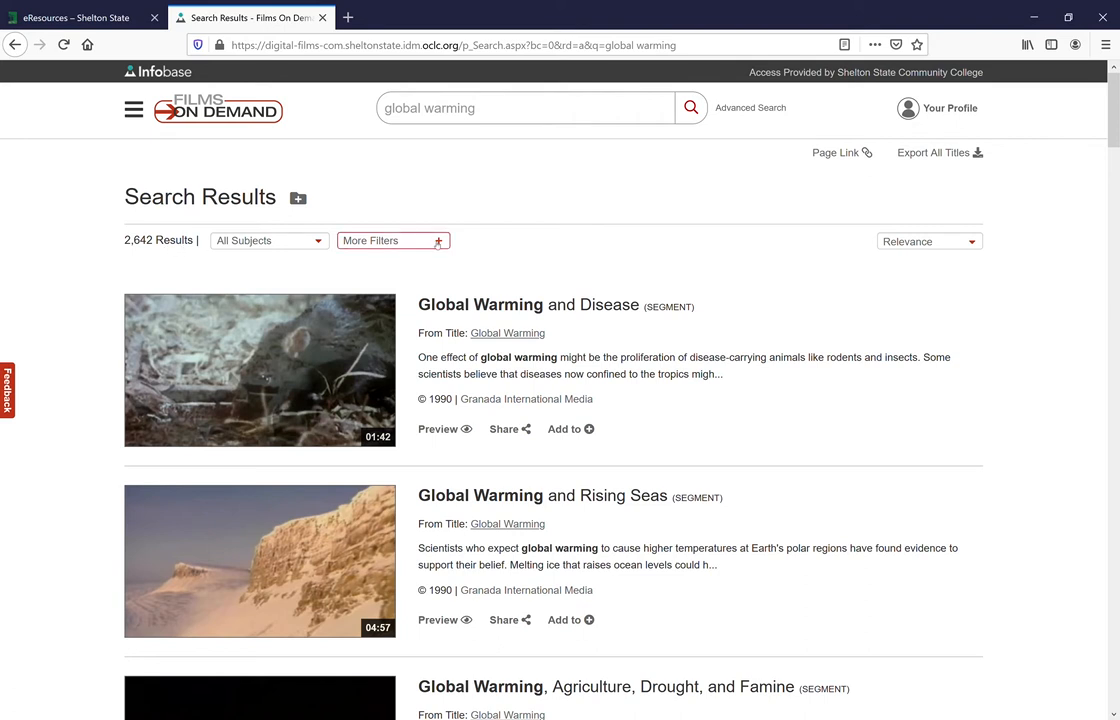
Filter the results to English-language titles of type Documentary Film
{"action": "left_click", "coordinate": [390, 240]}
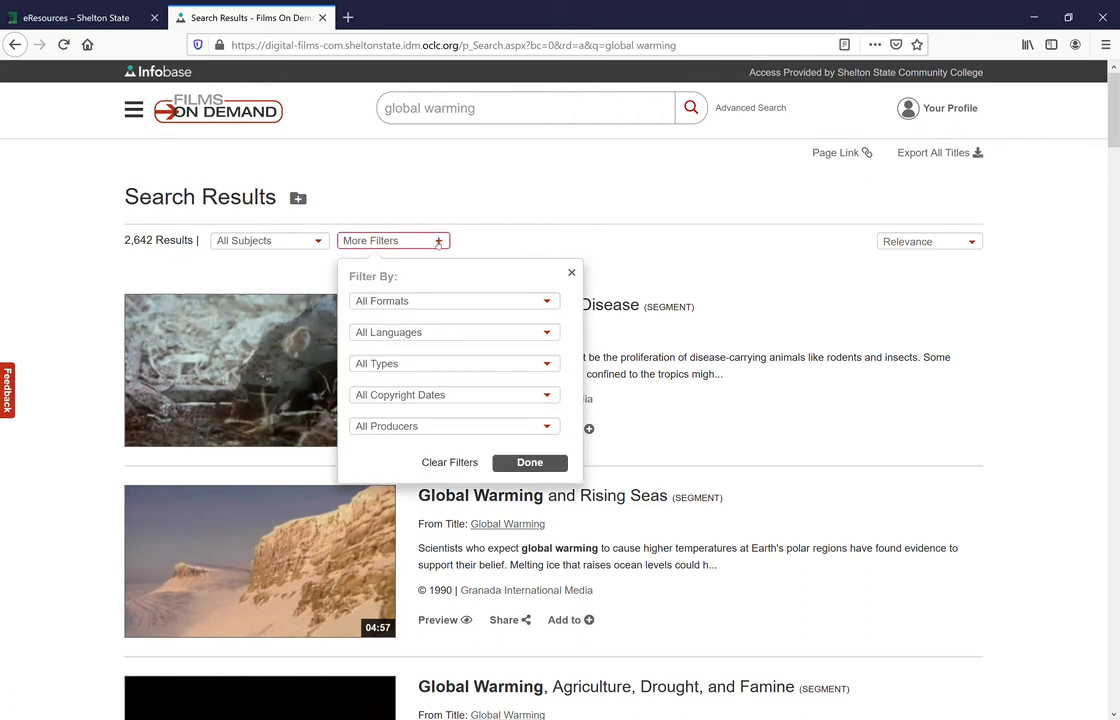
{"action": "left_click", "coordinate": [453, 332]}
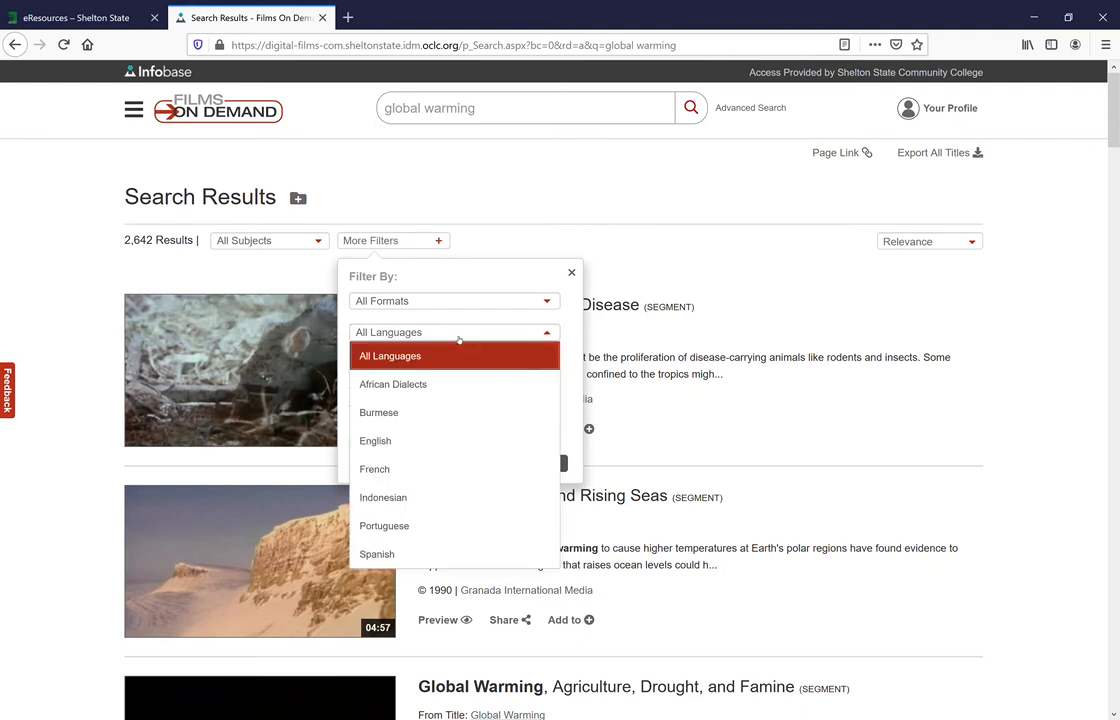
{"action": "left_click", "coordinate": [375, 440]}
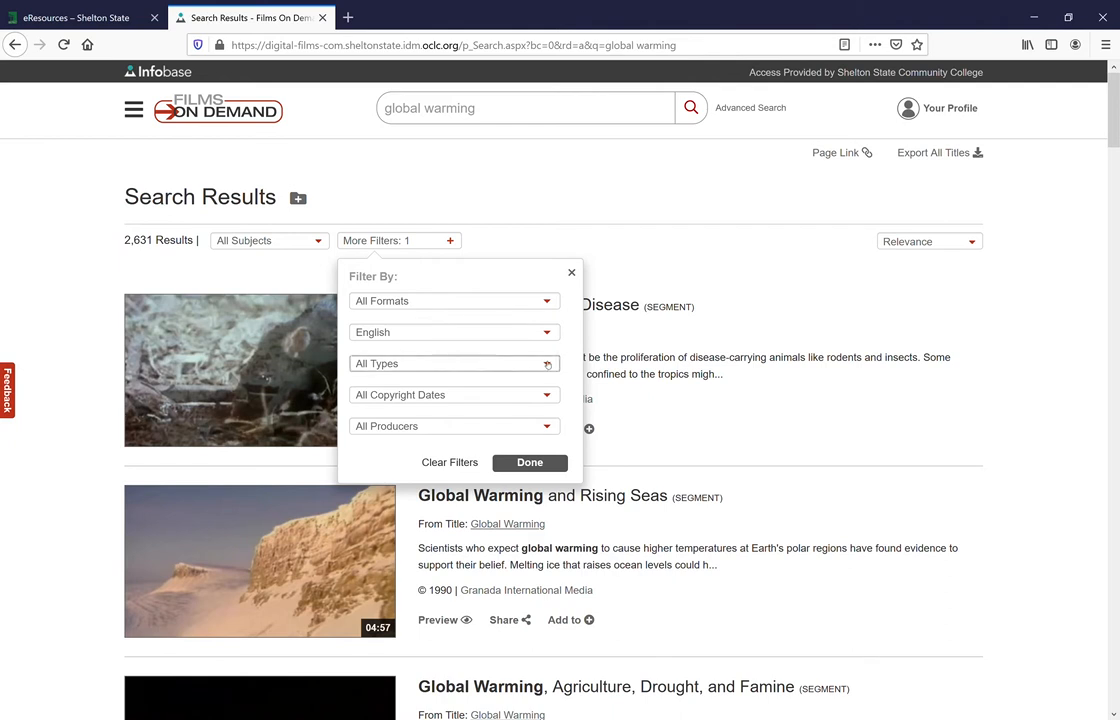
{"action": "left_click", "coordinate": [453, 363]}
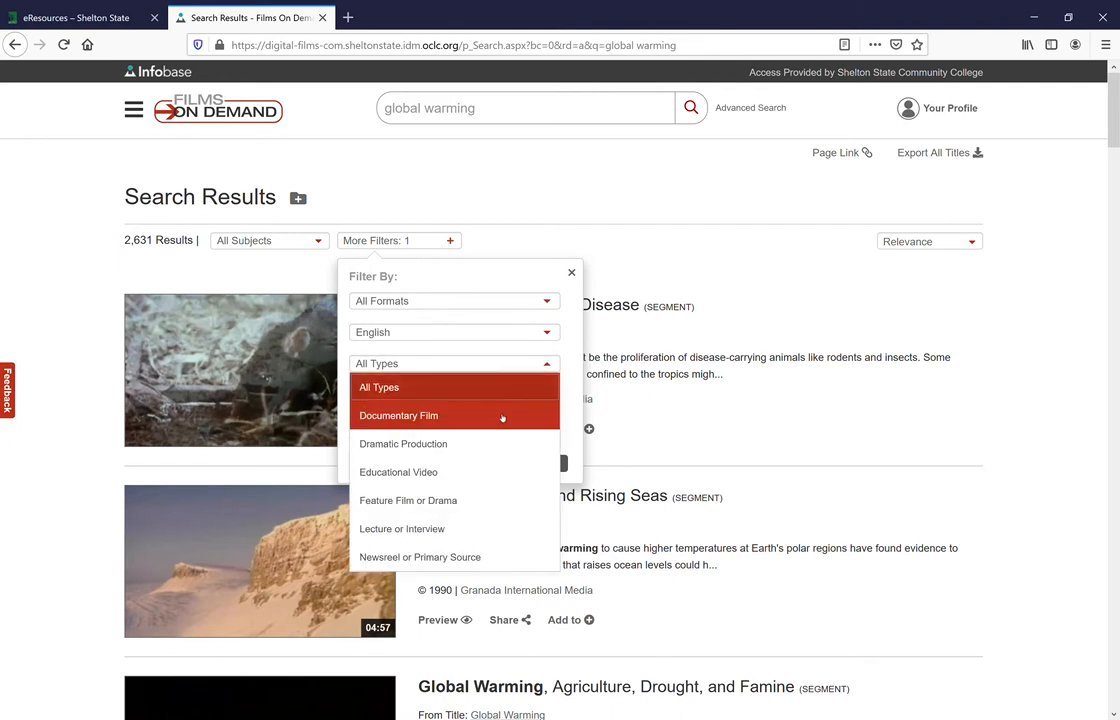
{"action": "left_click", "coordinate": [398, 415]}
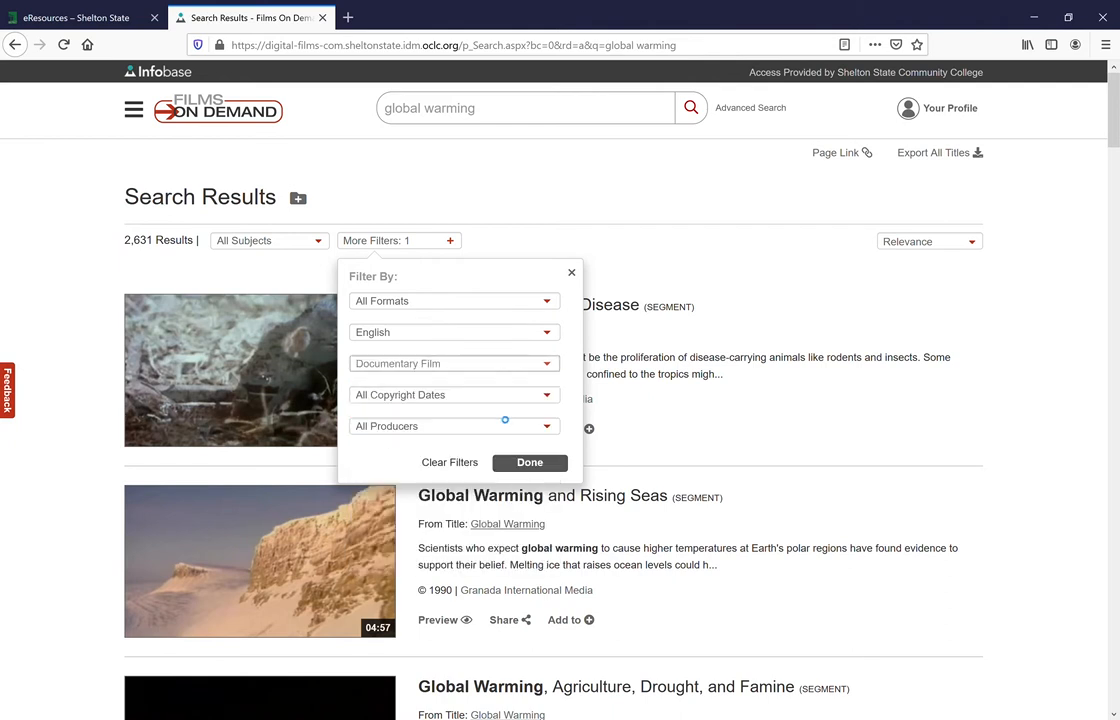
Limit copyright dates to Within 5 Years, apply the filters, and open the top Global Warming result
{"action": "left_click", "coordinate": [453, 363]}
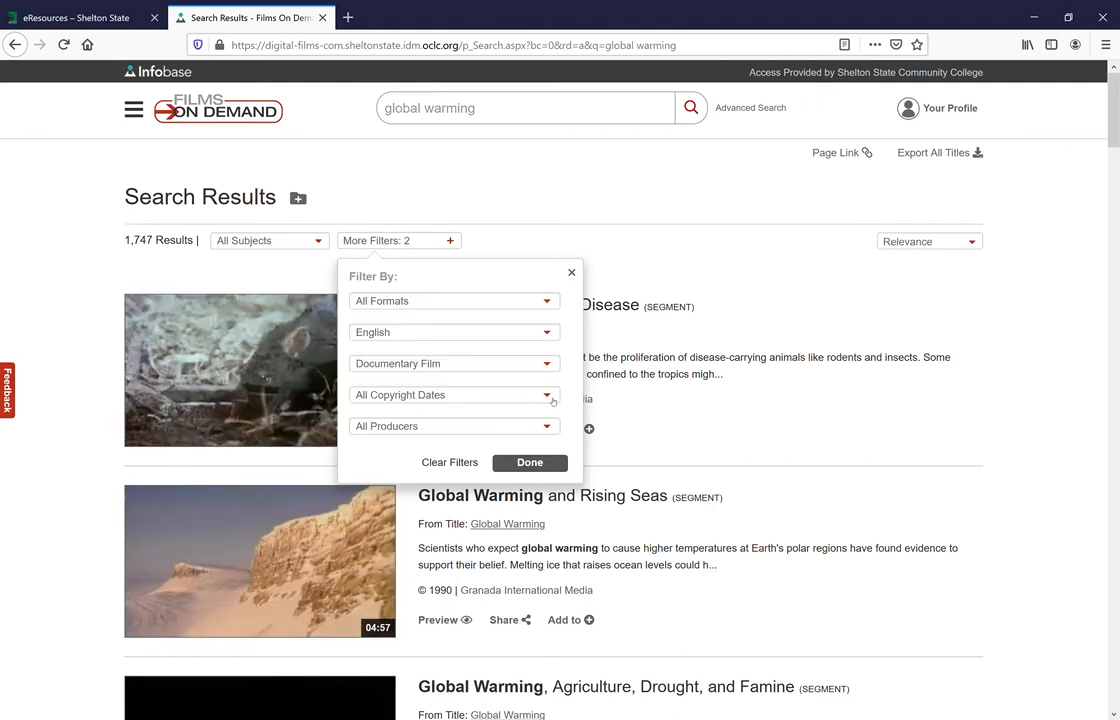
{"action": "left_click", "coordinate": [453, 394]}
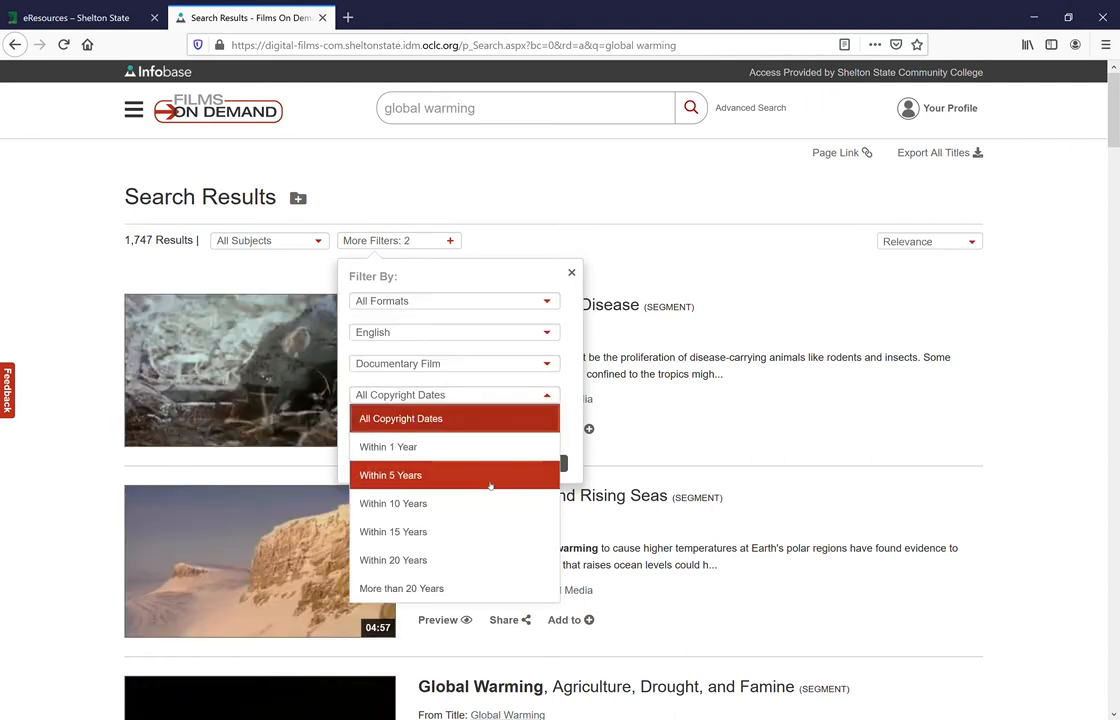
{"action": "left_click", "coordinate": [390, 475]}
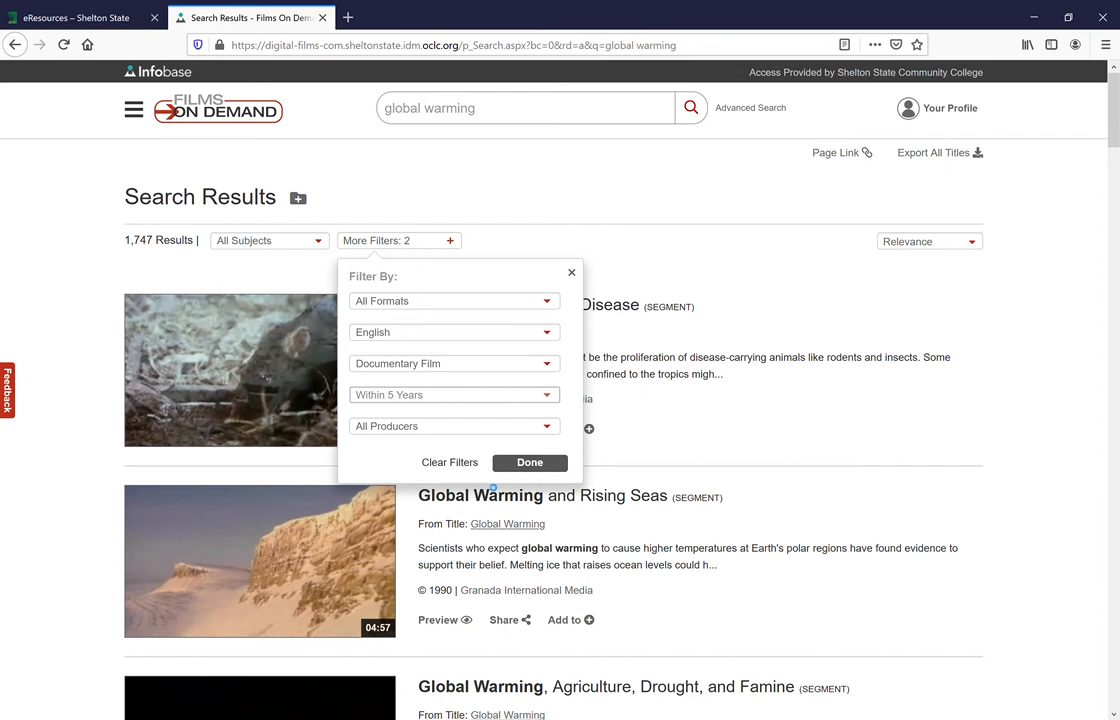
{"action": "left_click", "coordinate": [529, 462]}
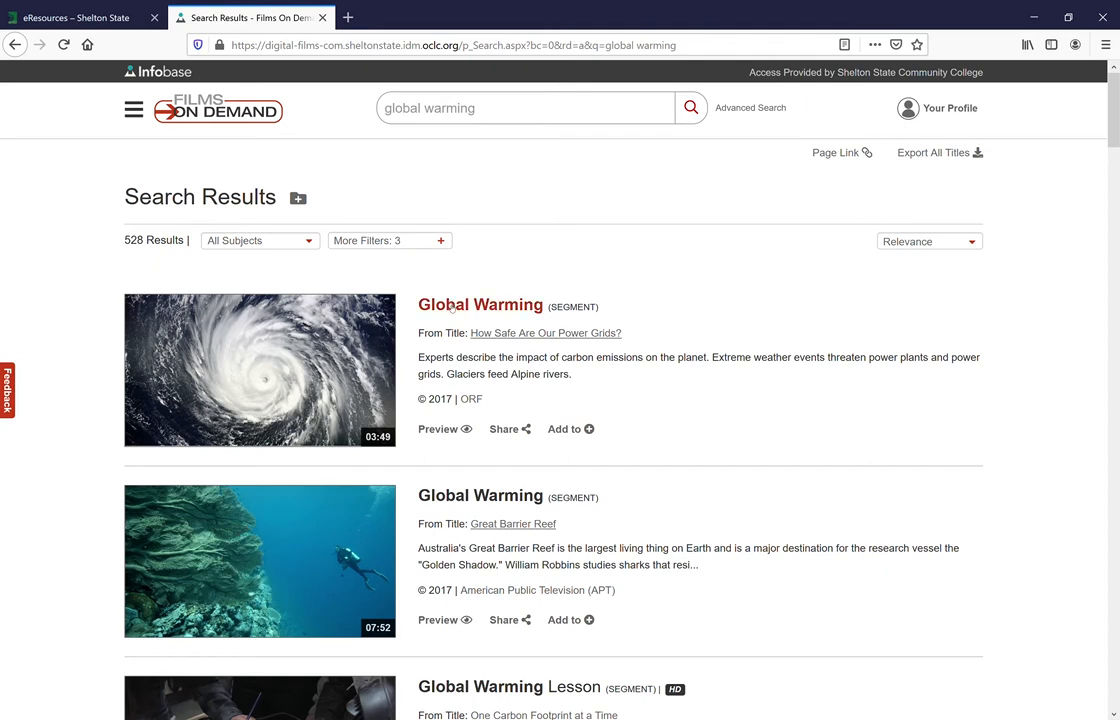
{"action": "left_click", "coordinate": [480, 305]}
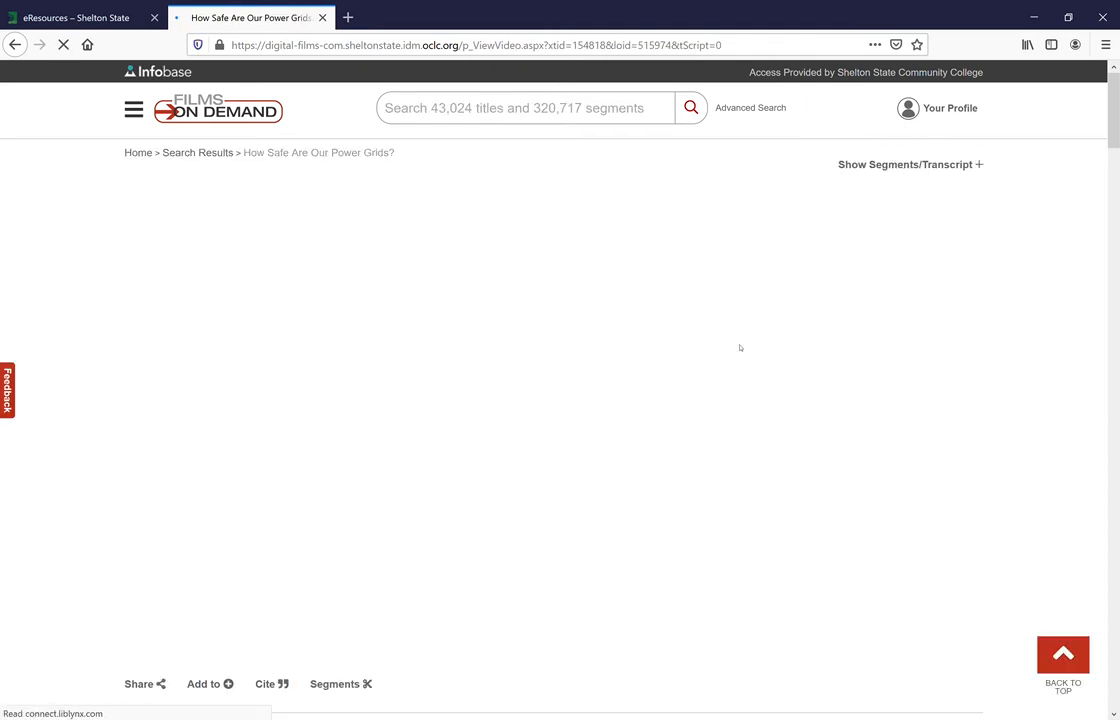
Show the MLA citation for the Global Warming segment of 'How Safe Are Our Power Grids?'
{"action": "left_click", "coordinate": [904, 164]}
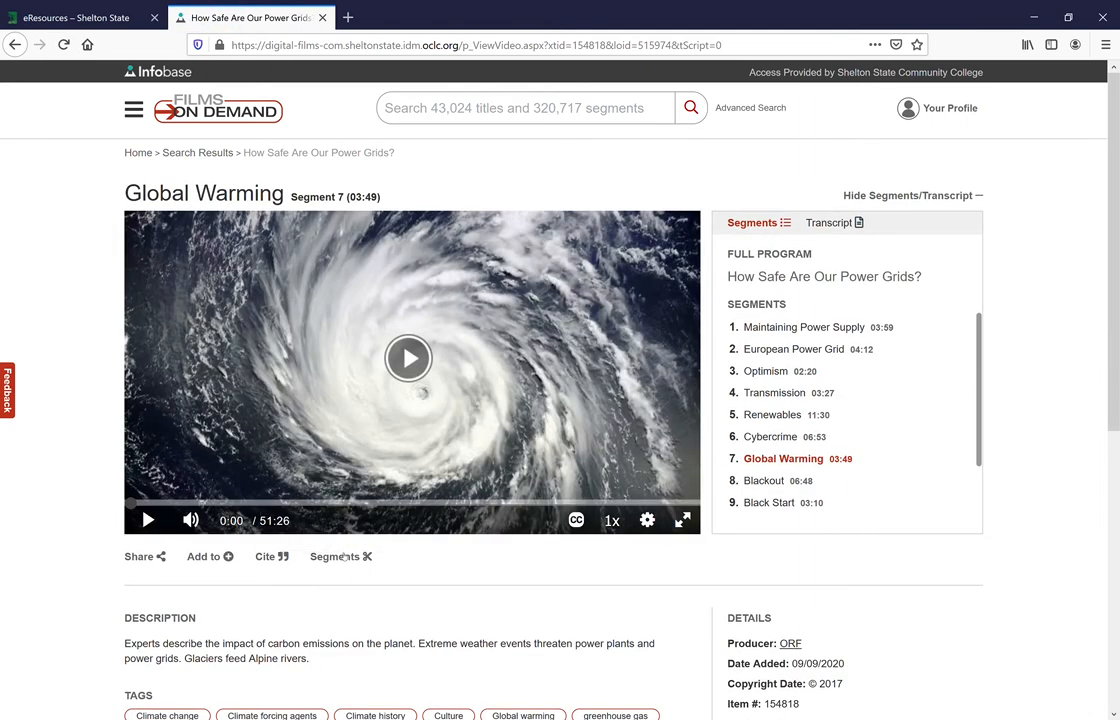
{"action": "mouse_move", "coordinate": [265, 557]}
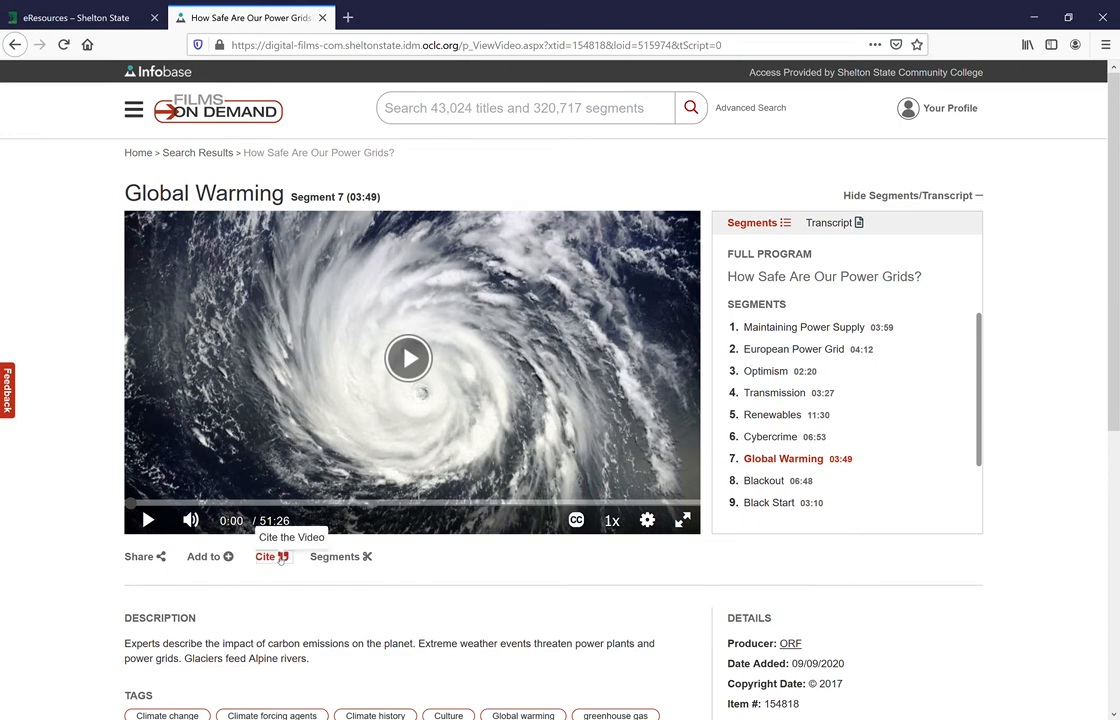
{"action": "left_click", "coordinate": [265, 557]}
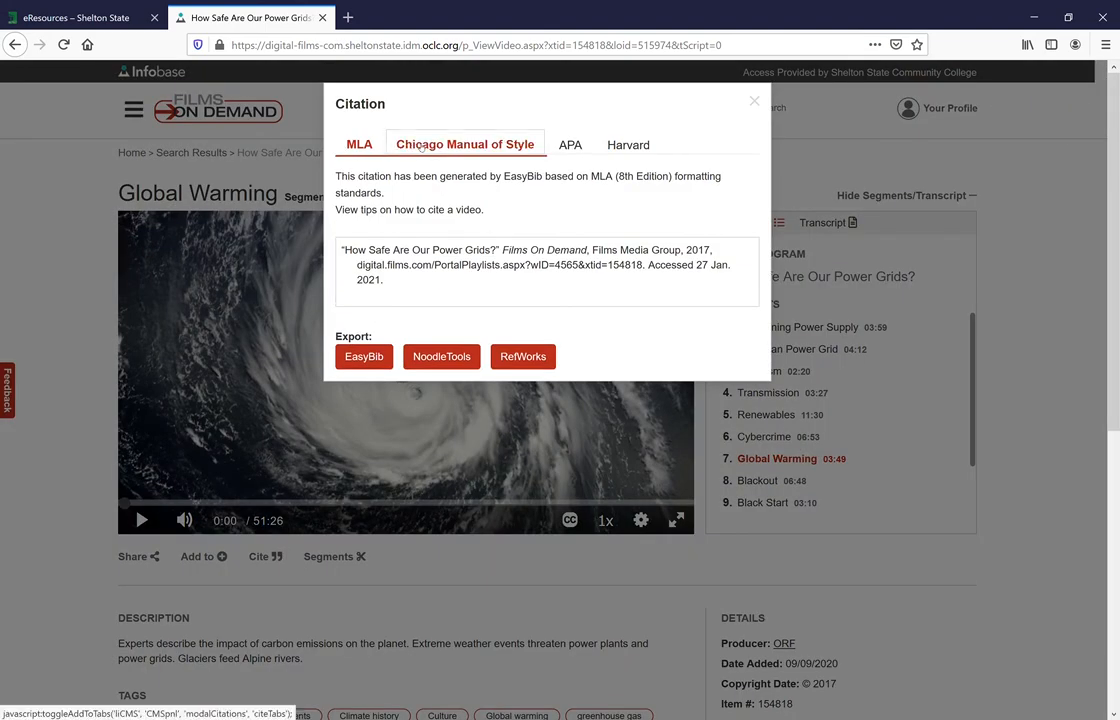
{"action": "left_click", "coordinate": [563, 144]}
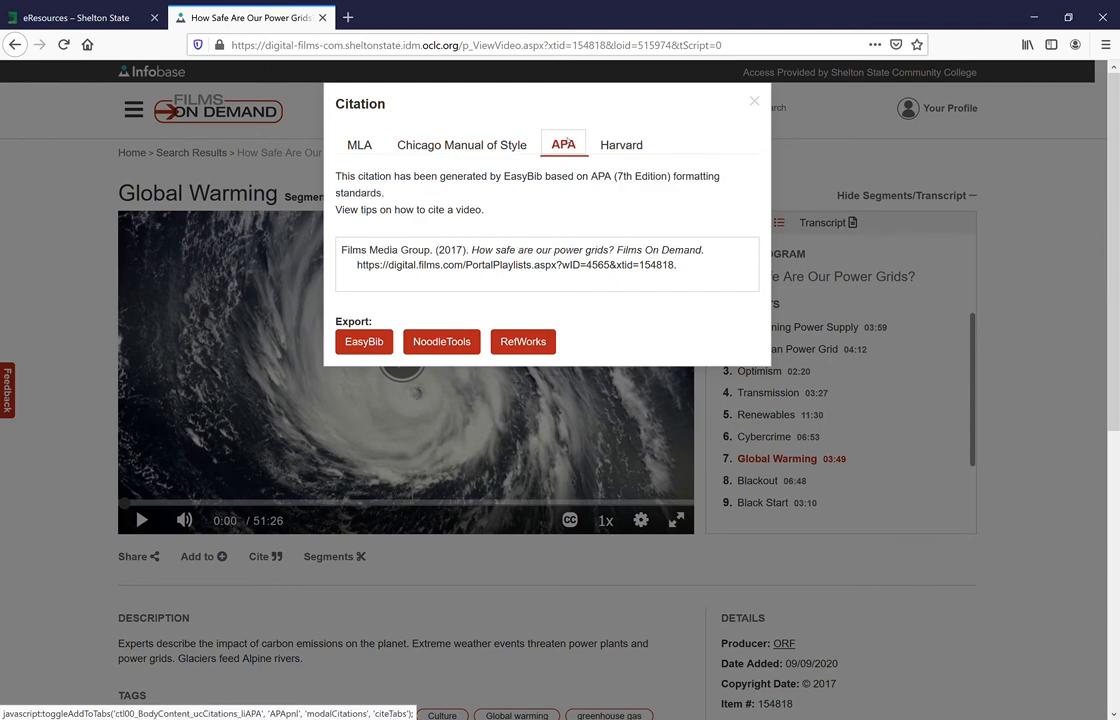
{"action": "left_click", "coordinate": [621, 144]}
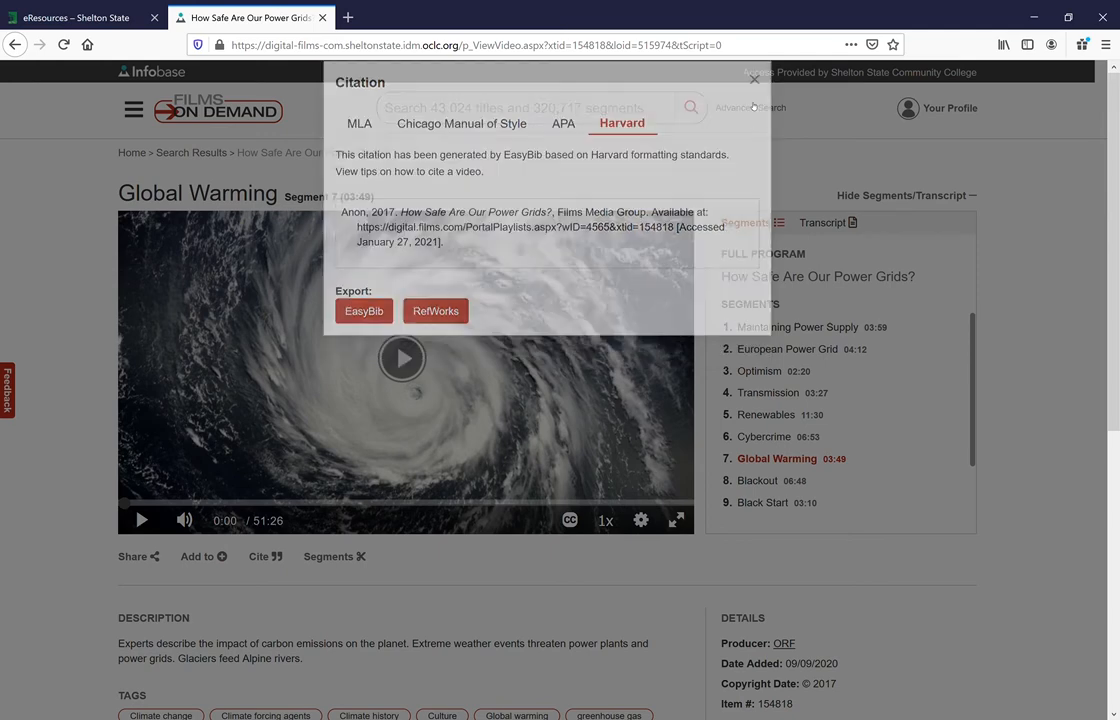
{"action": "left_click", "coordinate": [751, 79]}
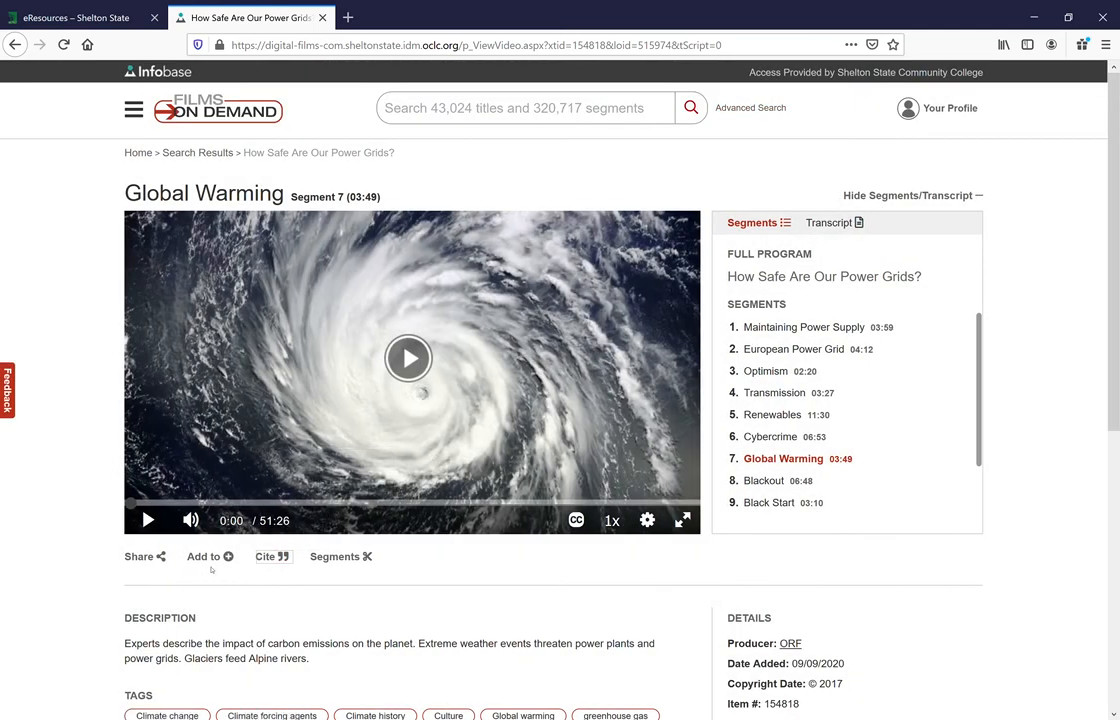
{"action": "mouse_move", "coordinate": [140, 556]}
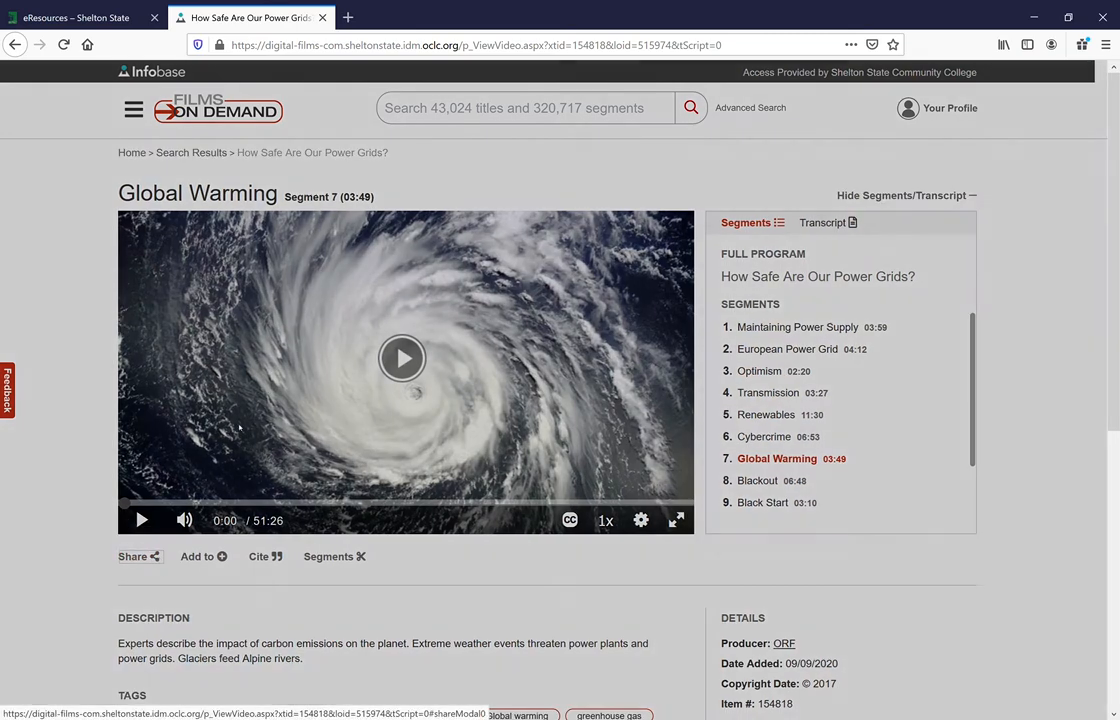
{"action": "left_click", "coordinate": [134, 556]}
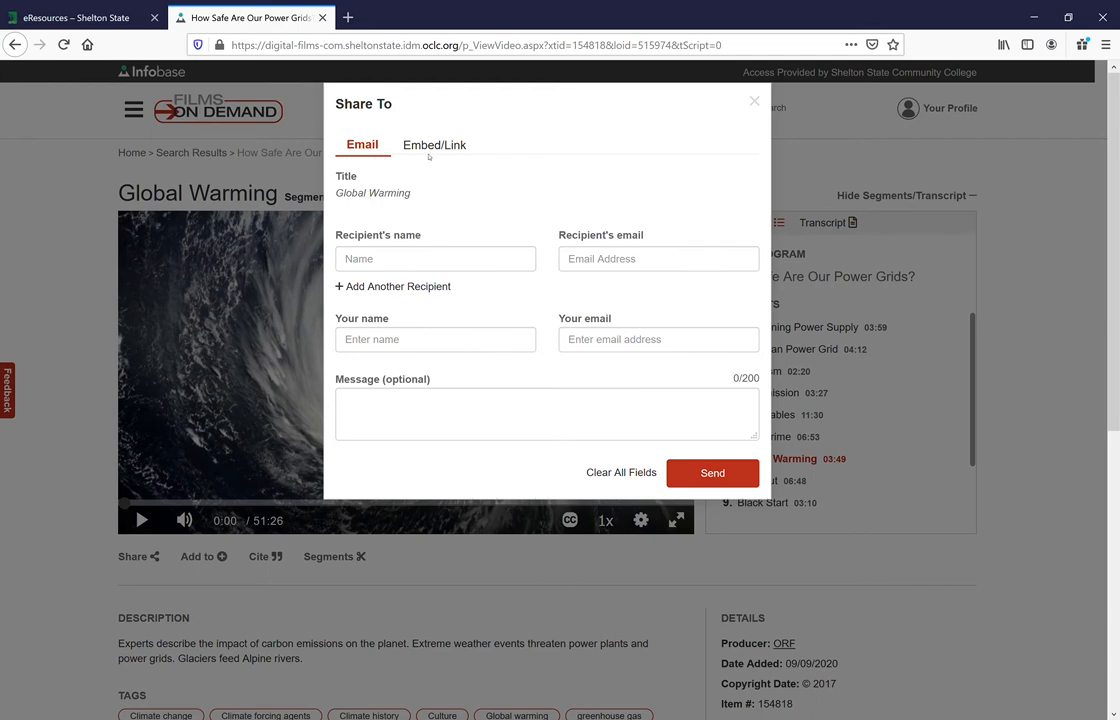
{"action": "left_click", "coordinate": [434, 144]}
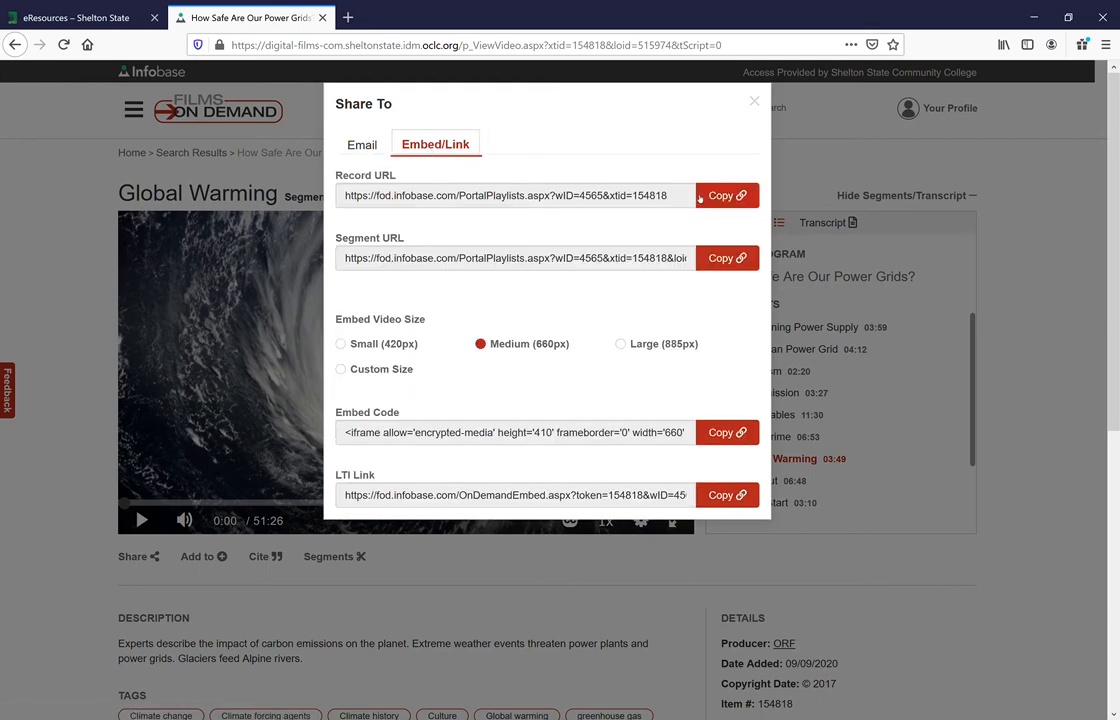
{"action": "left_click", "coordinate": [754, 101]}
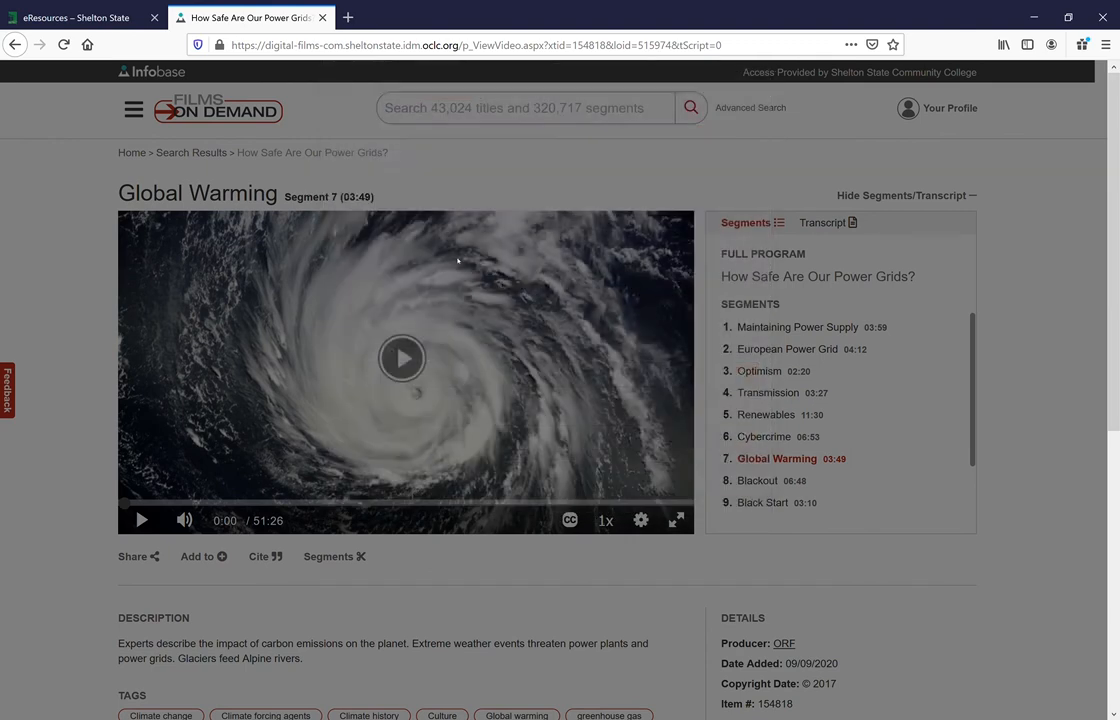